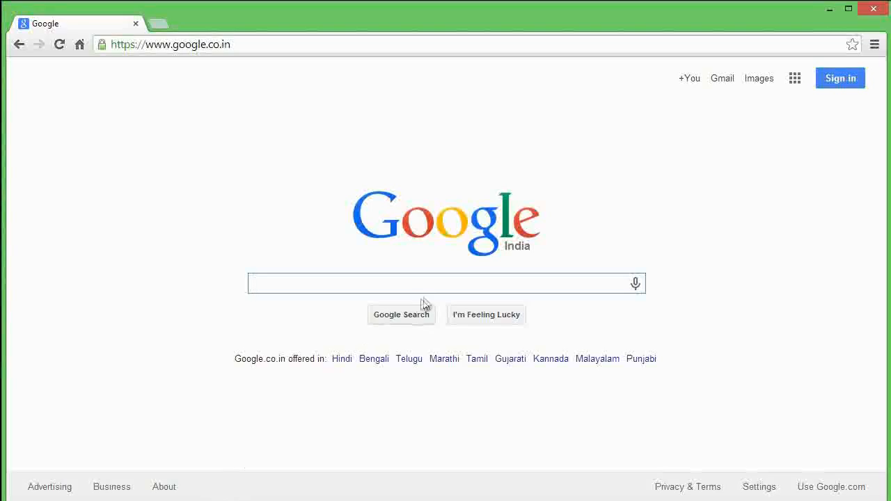
# Step: Search Google for 'malwarebytes' and open the official Malwarebytes site from the results
pyautogui.write('m')
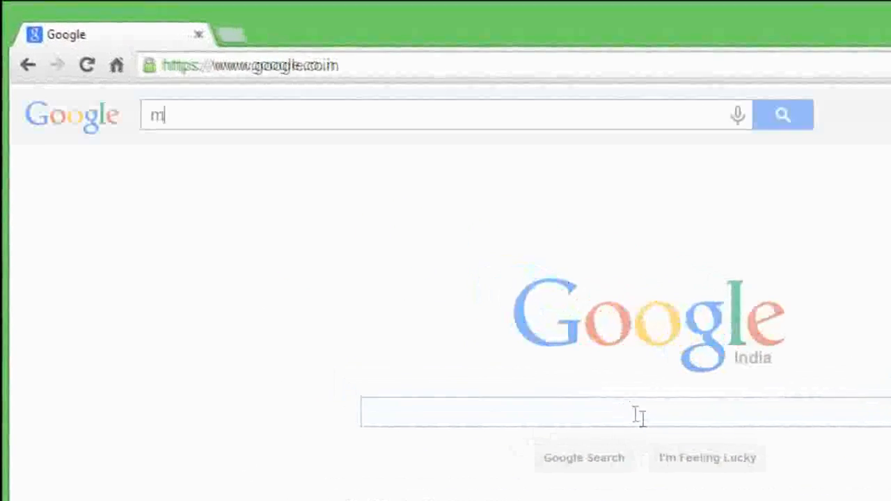
pyautogui.write('alwarebyt')
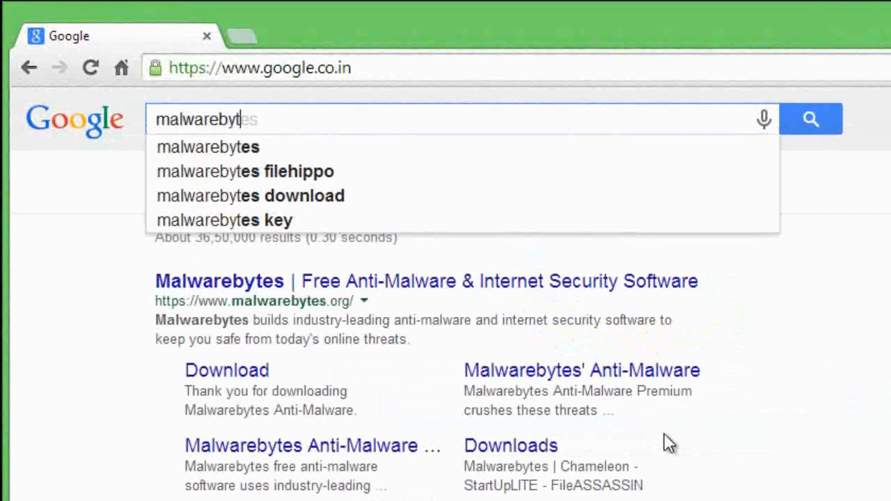
pyautogui.click(207, 147)
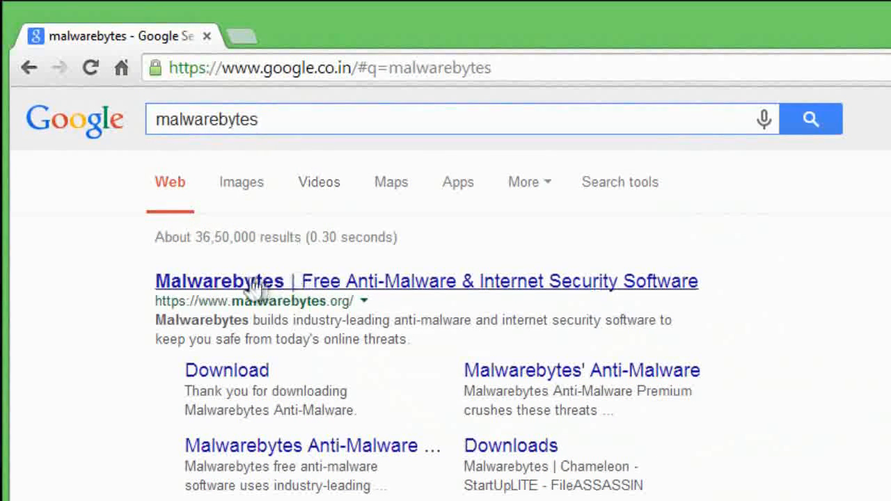
pyautogui.moveTo(383, 288)
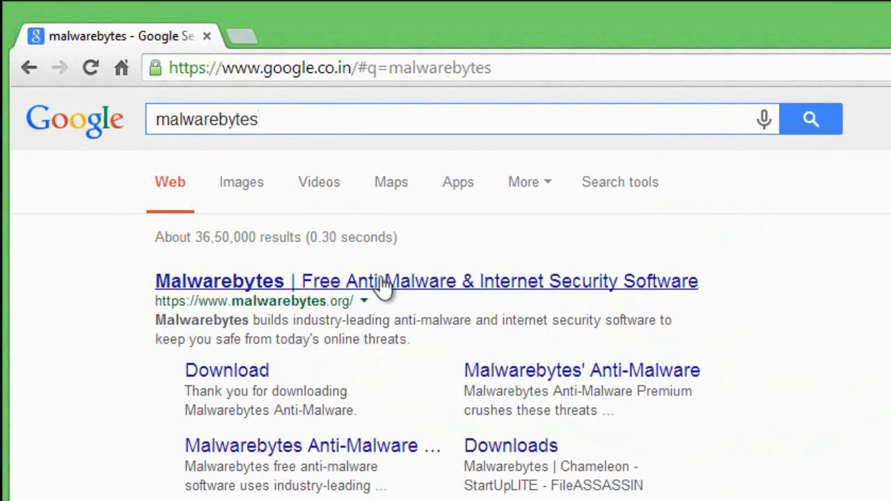
pyautogui.click(426, 281)
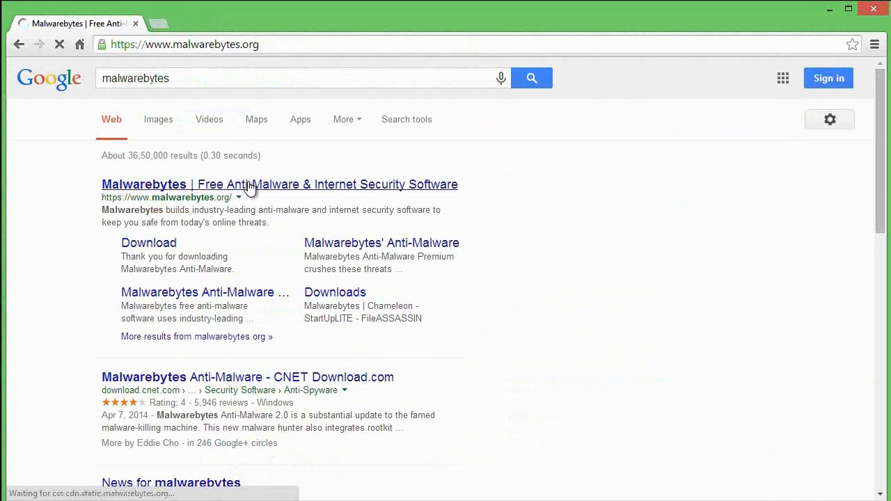
pyautogui.click(278, 183)
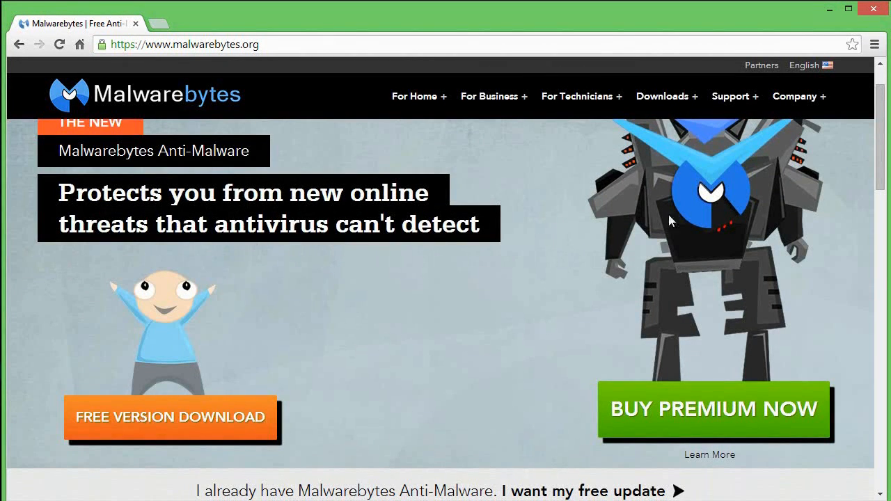
# Step: Download the free Malwarebytes Anti-Malware setup (mbam-setup-2.0.1) and return to google.co.in
pyautogui.scroll(3)
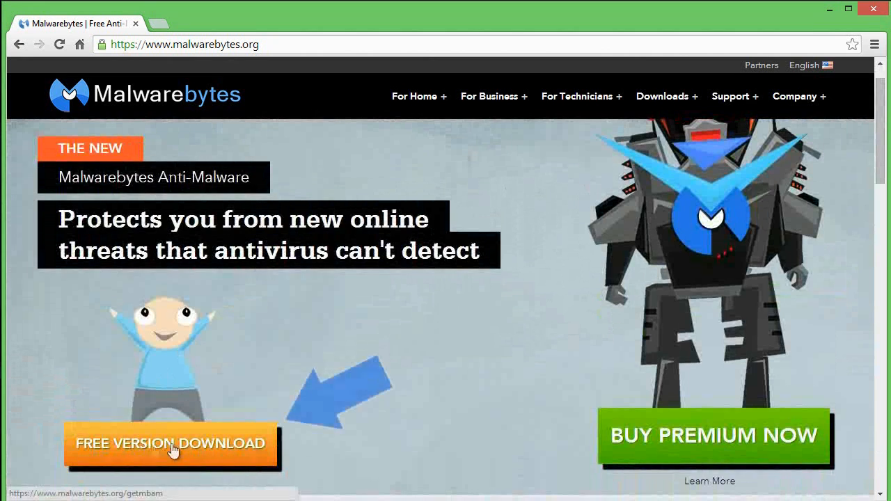
pyautogui.click(170, 443)
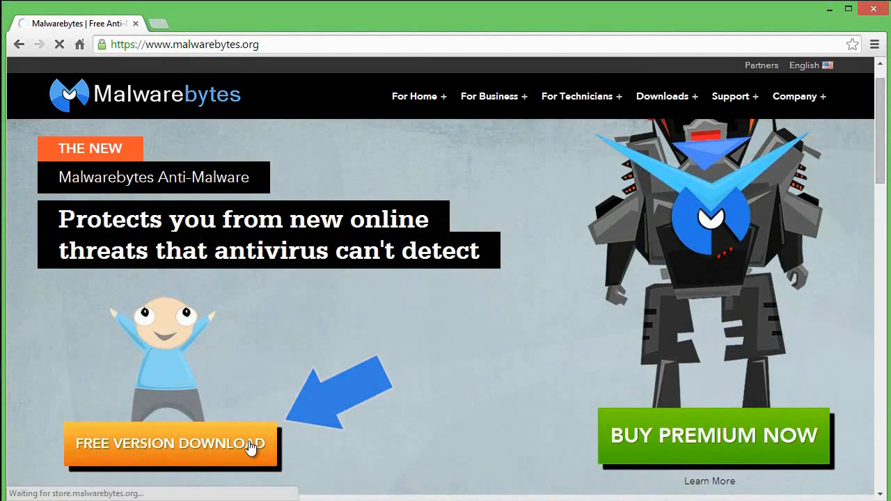
pyautogui.click(169, 443)
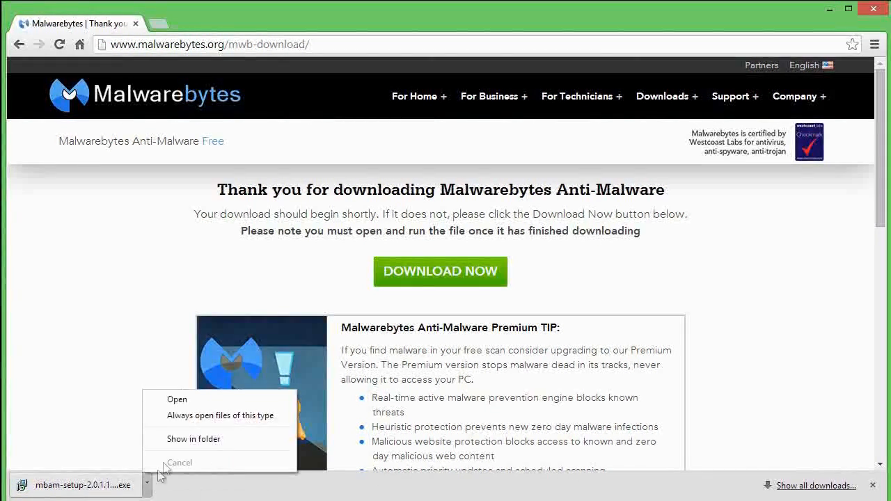
pyautogui.click(193, 438)
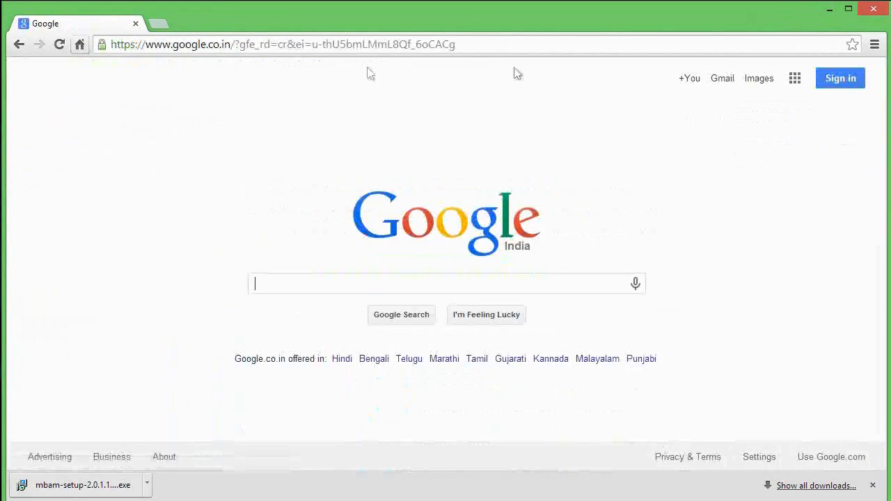
# Step: Search Google for 'malicious software removal tool' and open Microsoft's download page for it
pyautogui.write('malicio')
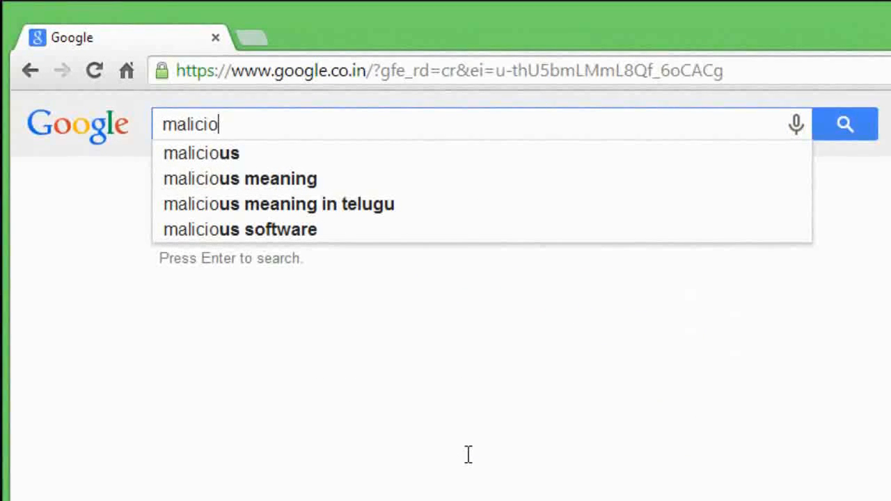
pyautogui.write('us software')
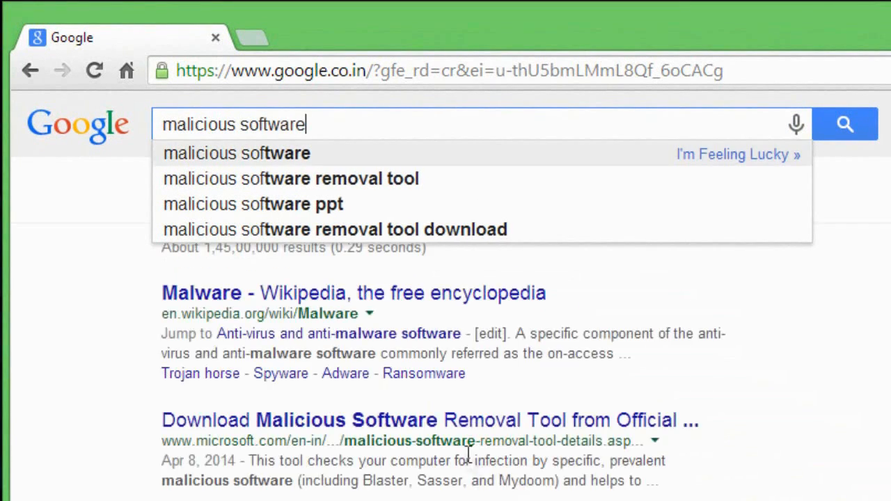
pyautogui.click(290, 178)
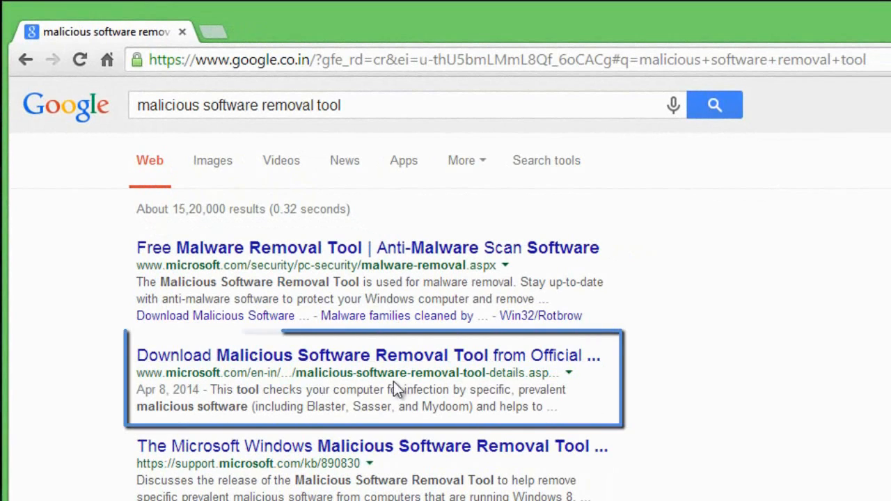
pyautogui.doubleClick(390, 373)
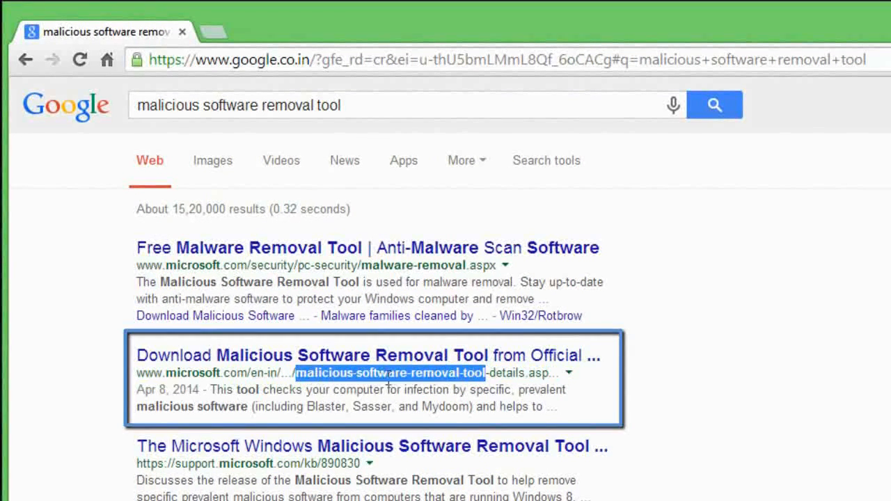
pyautogui.click(369, 355)
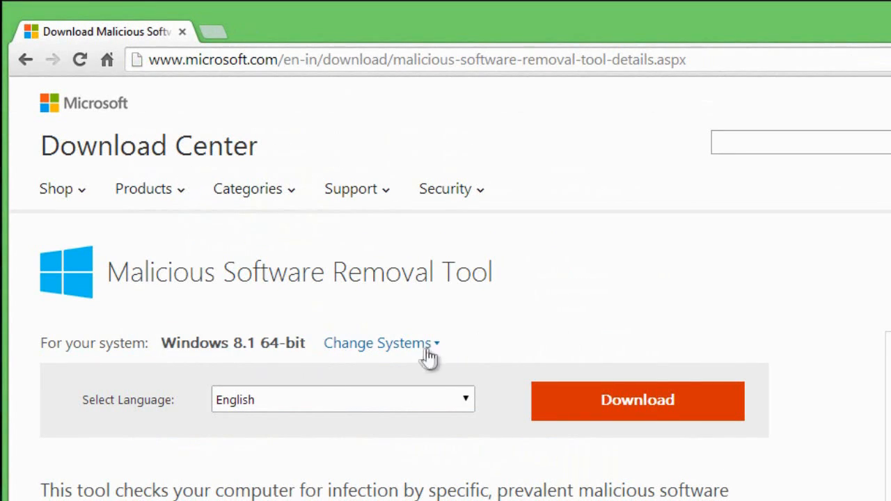
pyautogui.moveTo(411, 398)
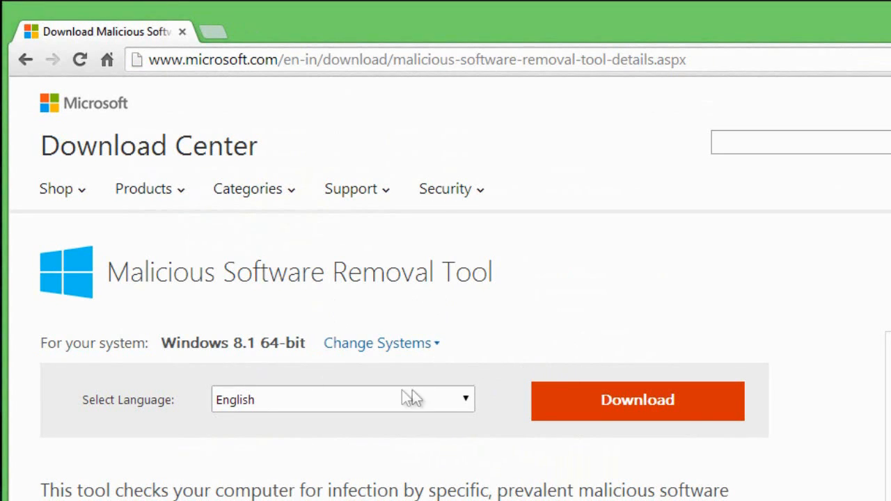
pyautogui.moveTo(582, 346)
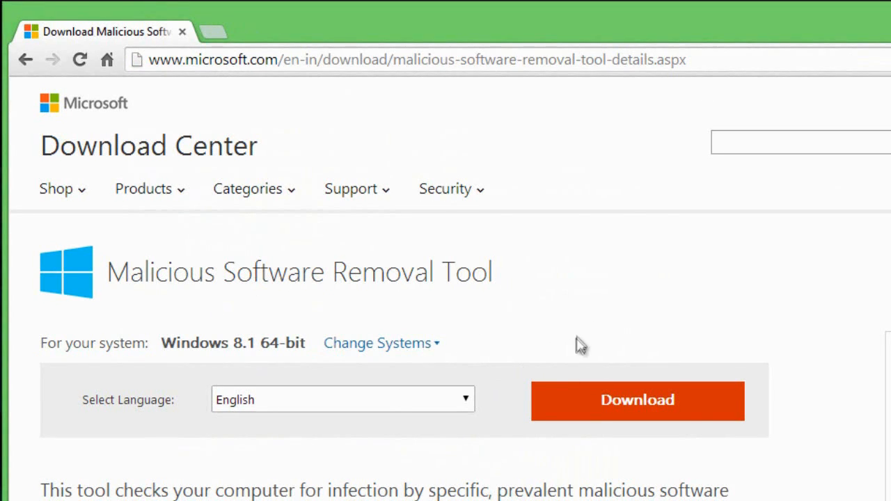
# Step: Download the 64-bit Malicious Software Removal Tool, declining suggested extras with 'No thanks and continue'
pyautogui.click(636, 401)
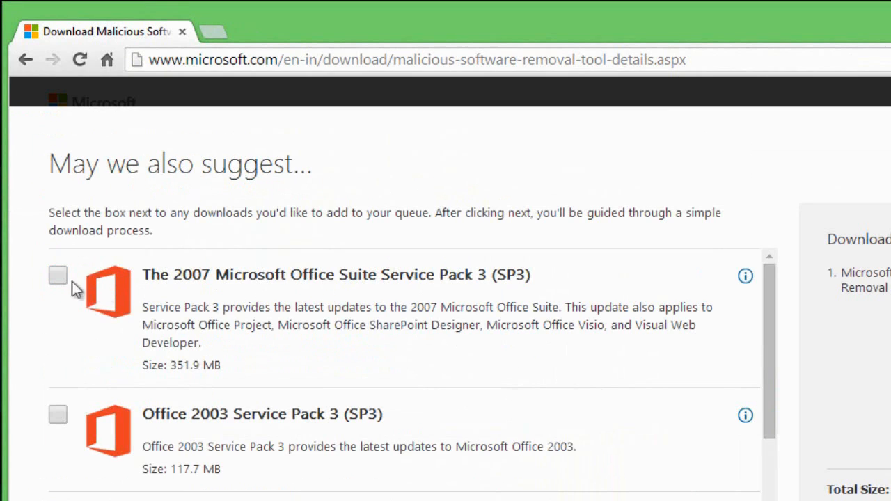
pyautogui.scroll(-3)
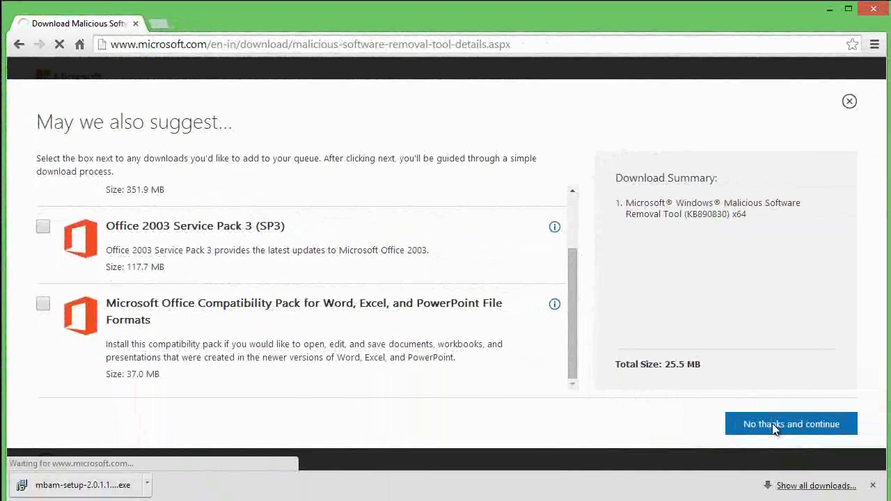
pyautogui.click(790, 423)
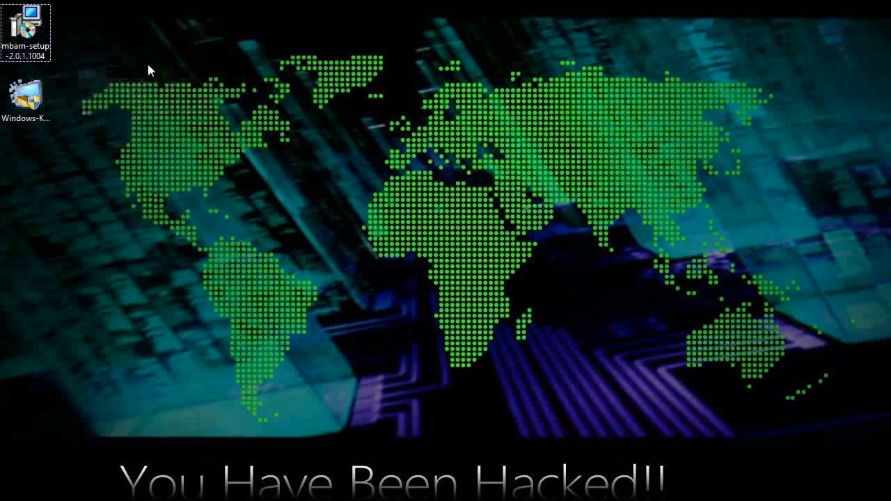
# Step: Run the Malwarebytes setup file from the desktop, allow it, and move past the welcome page
pyautogui.rightClick(28, 28)
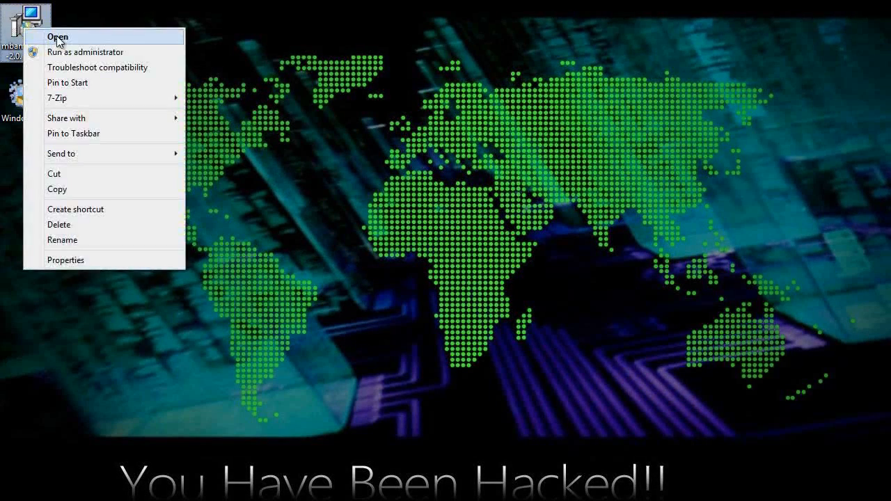
pyautogui.click(57, 36)
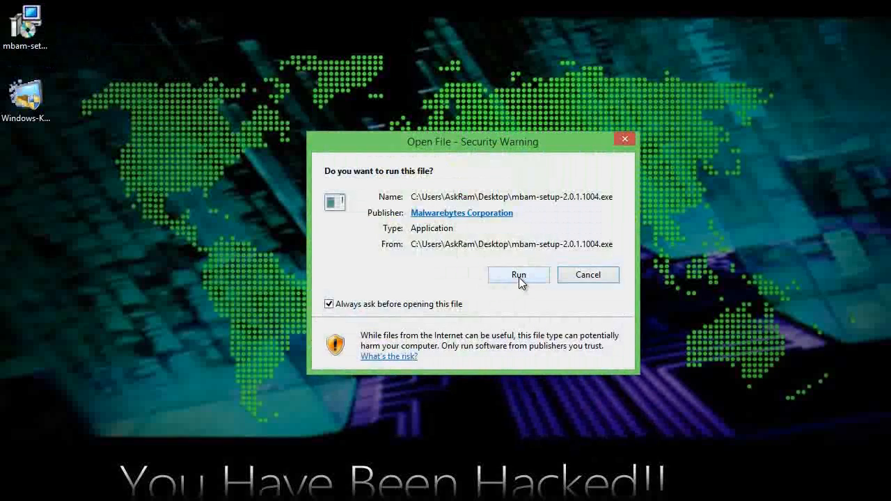
pyautogui.click(517, 275)
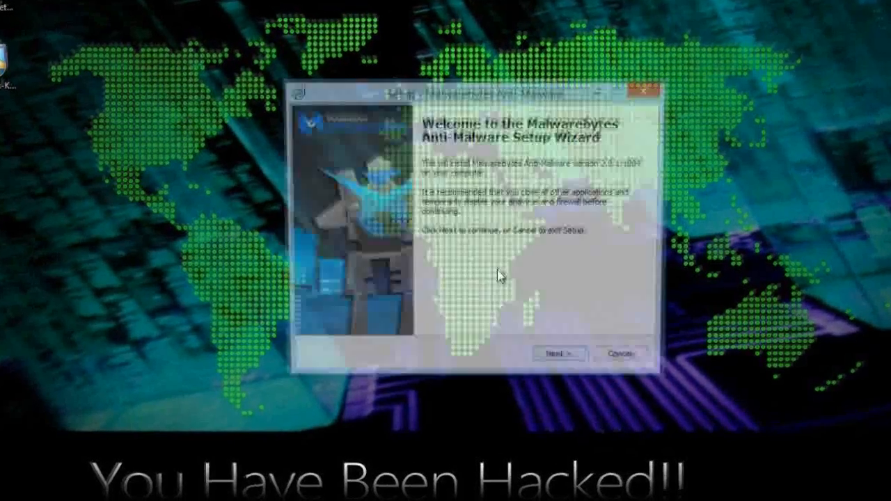
pyautogui.click(560, 354)
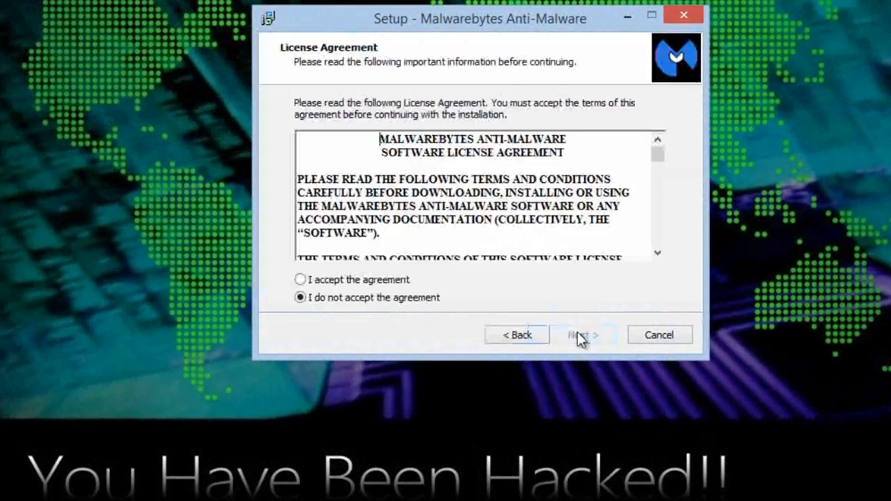
# Step: Accept the license, keep default folder and desktop icon, uncheck the Premium trial, and finish to launch Malwarebytes
pyautogui.click(301, 278)
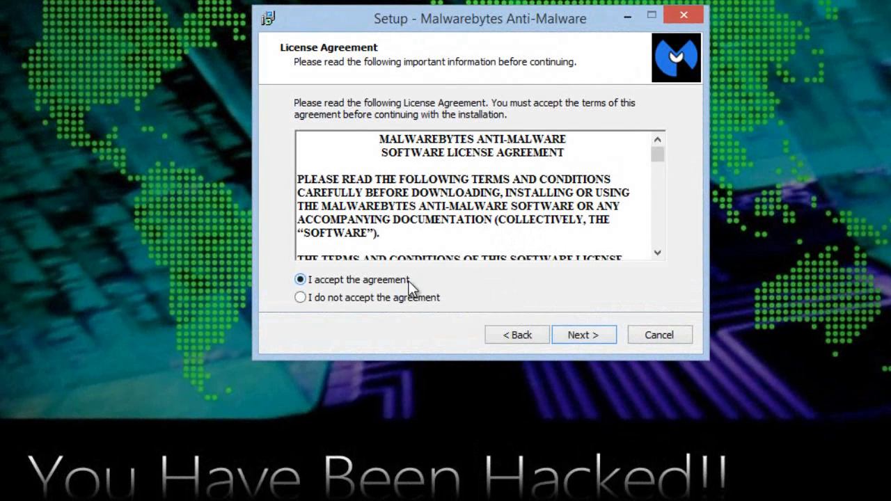
pyautogui.click(583, 334)
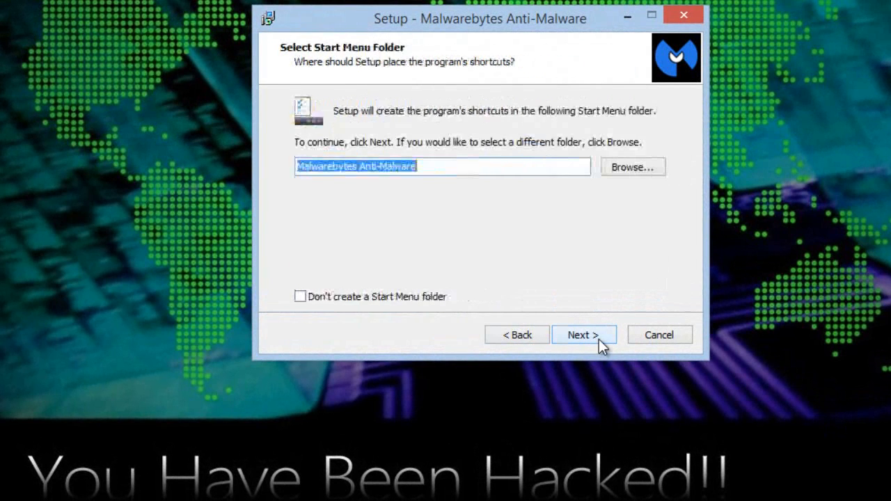
pyautogui.click(583, 334)
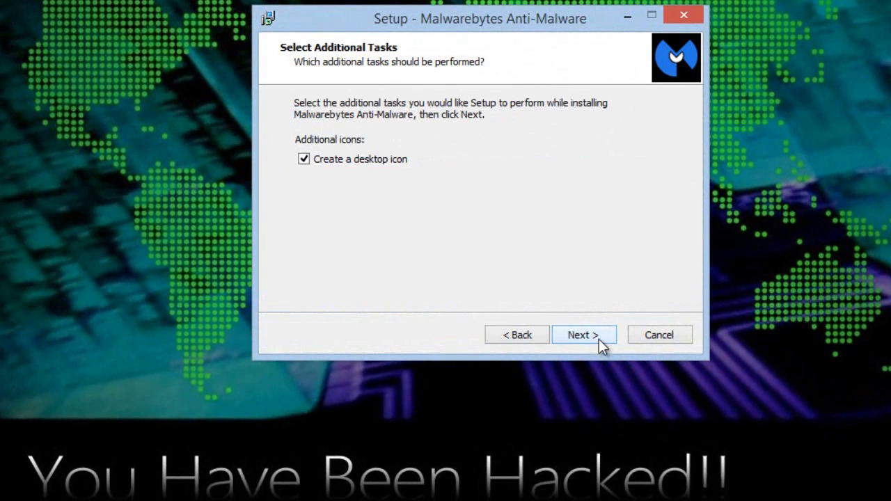
pyautogui.moveTo(522, 184)
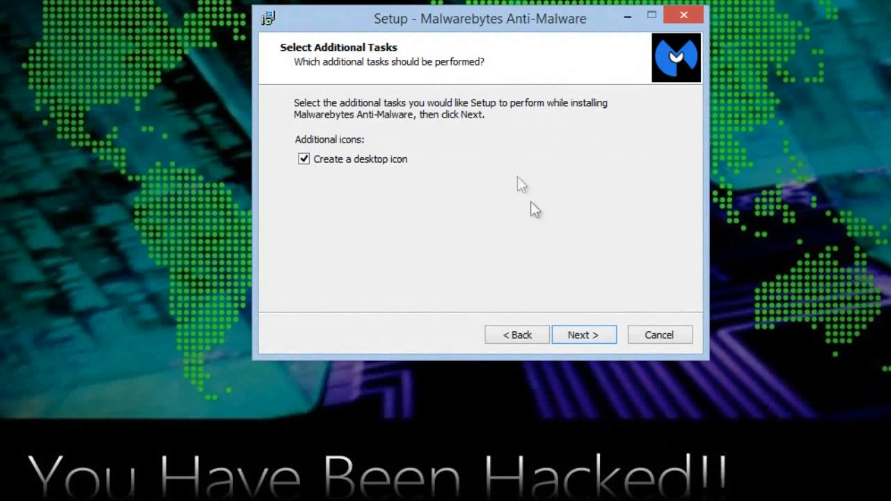
pyautogui.click(583, 334)
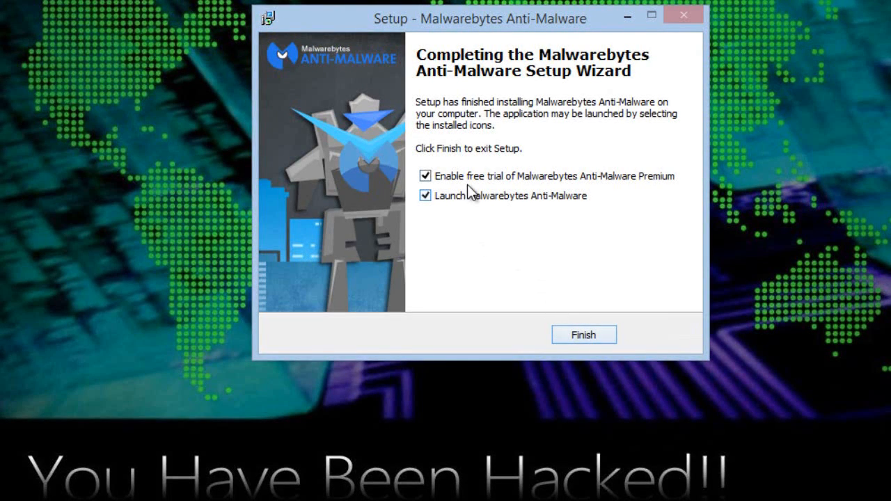
pyautogui.click(425, 176)
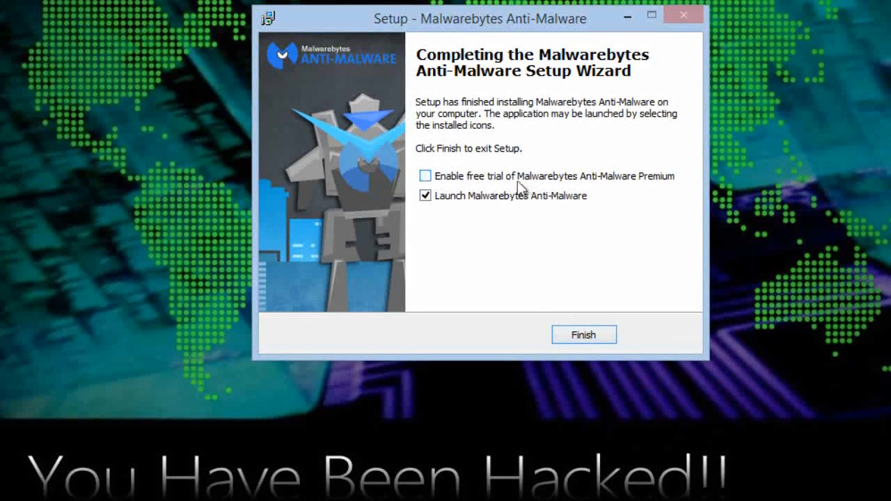
pyautogui.moveTo(587, 279)
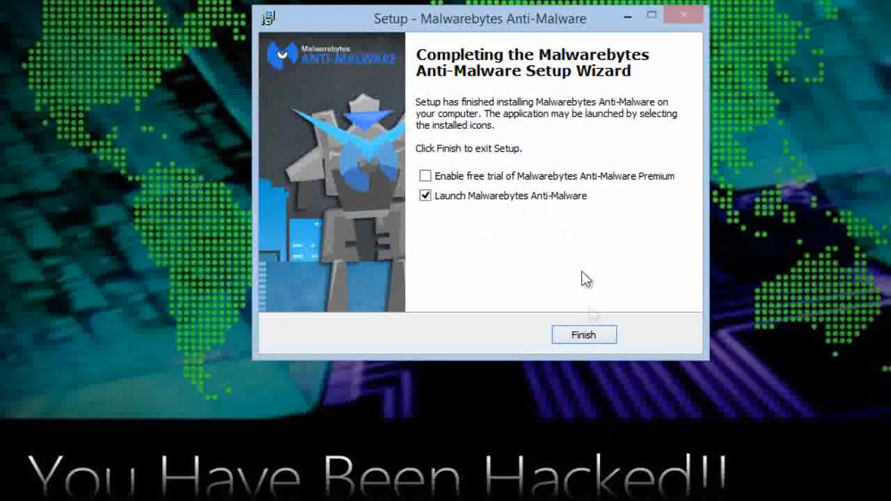
pyautogui.click(583, 334)
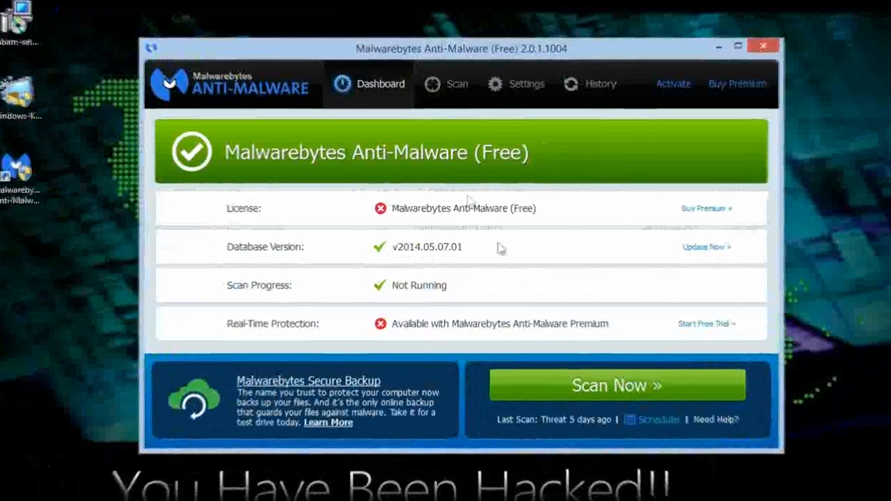
# Step: Start a Threat Scan with Scan Now and skip the database update
pyautogui.click(446, 84)
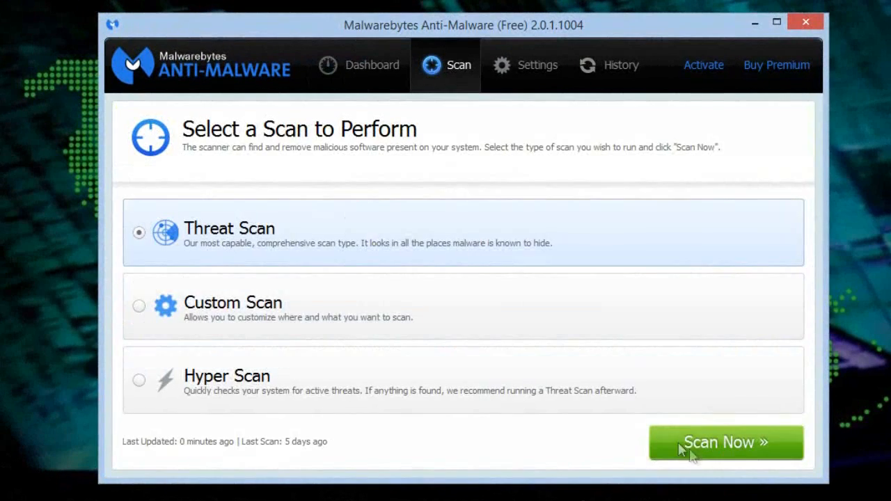
pyautogui.click(725, 443)
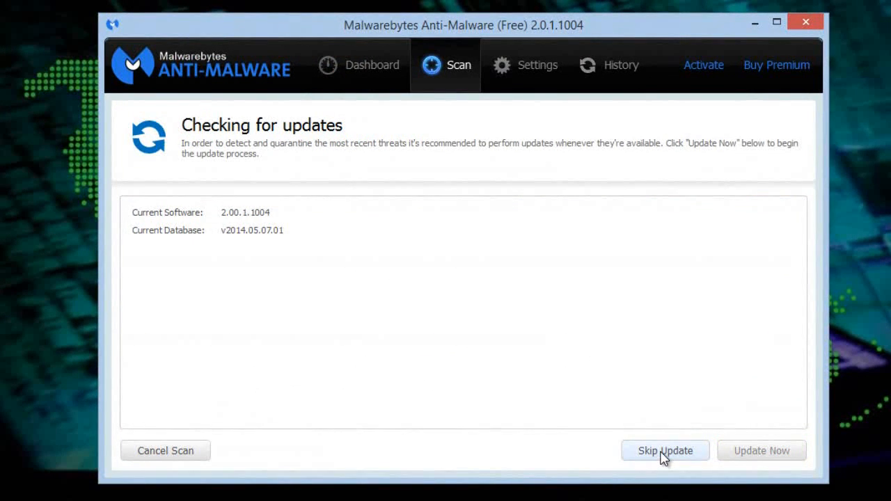
pyautogui.click(665, 451)
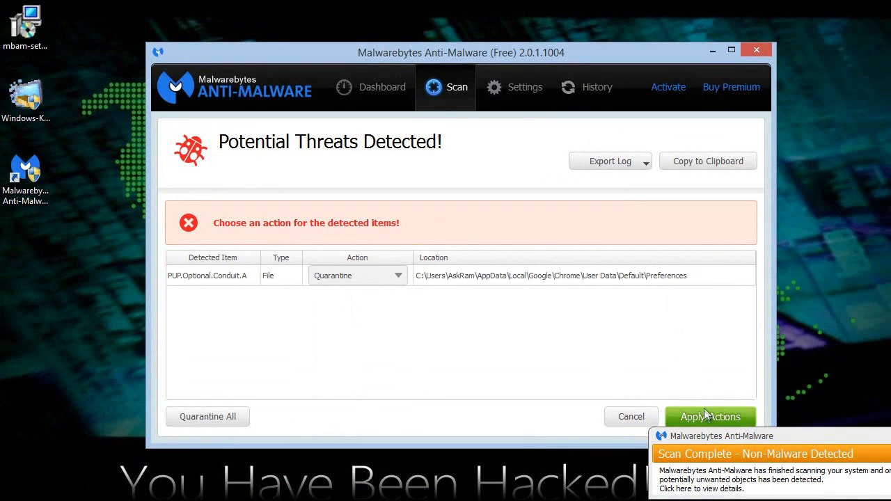
pyautogui.moveTo(707, 361)
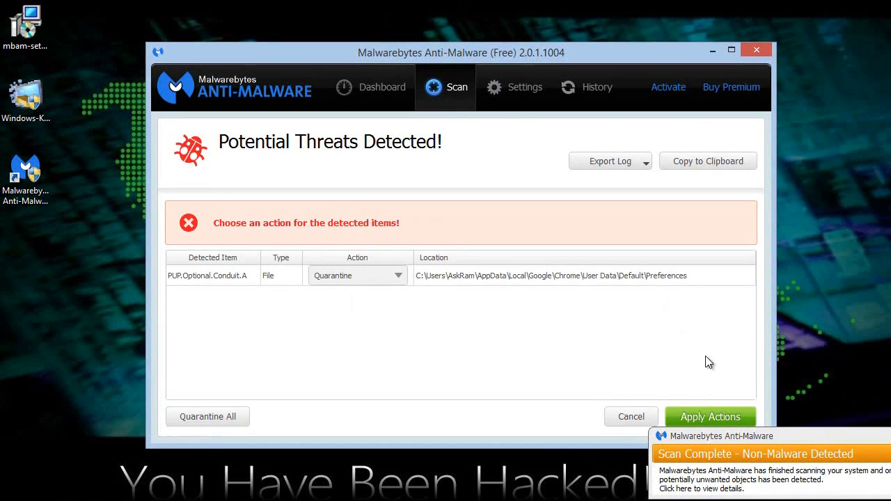
# Step: Apply Actions to quarantine PUP.Optional.Conduit.A, then close Malwarebytes
pyautogui.click(710, 416)
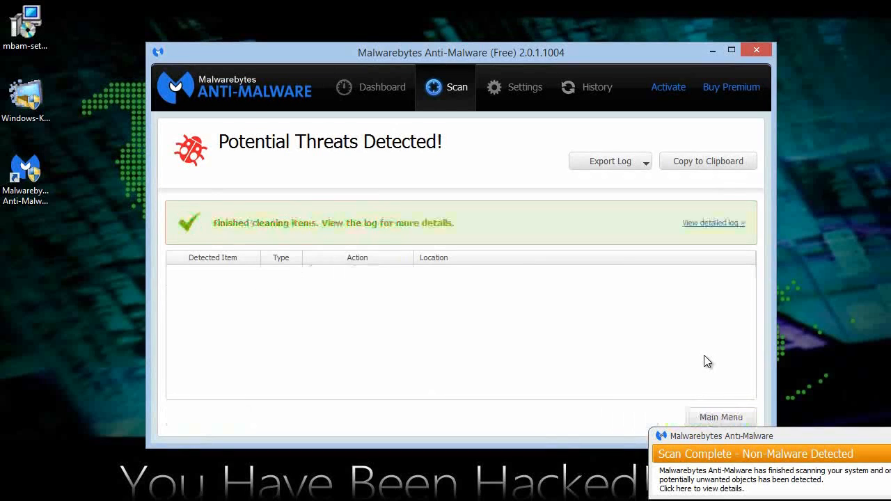
pyautogui.click(445, 87)
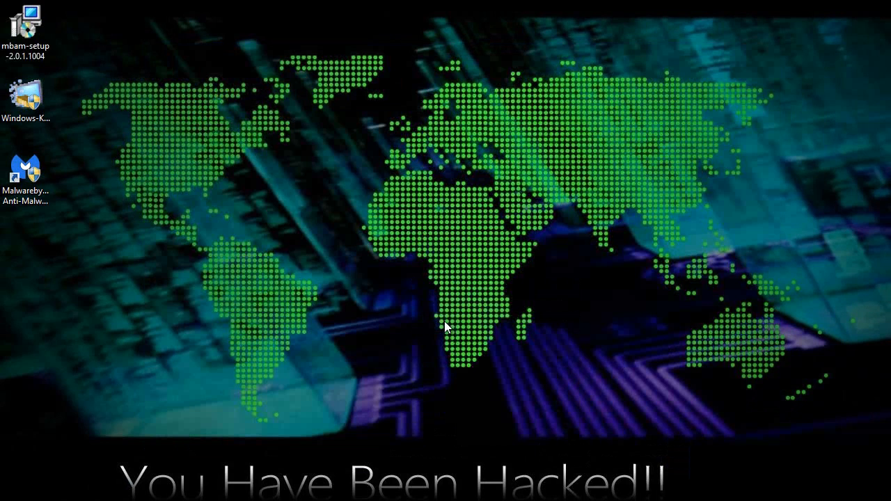
# Step: Run the Windows-KB removal tool from the desktop, centre its window, and continue past the welcome page
pyautogui.rightClick(25, 94)
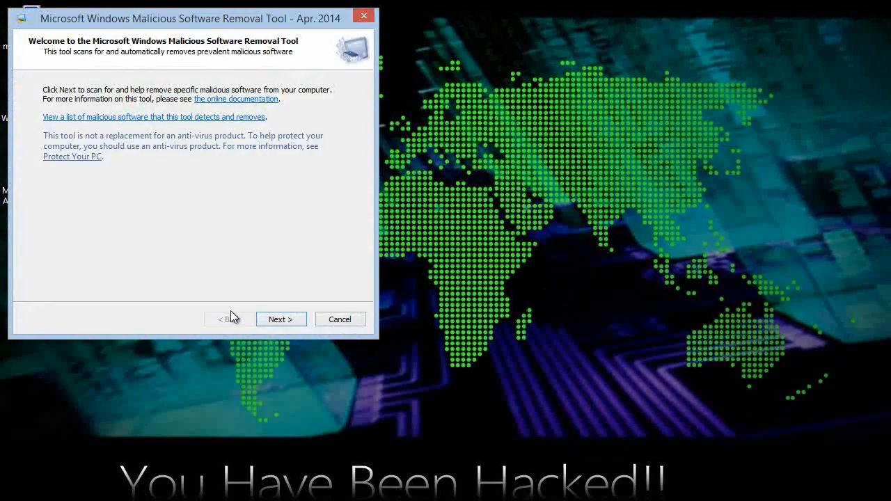
pyautogui.moveTo(195, 18); pyautogui.dragTo(490, 39)
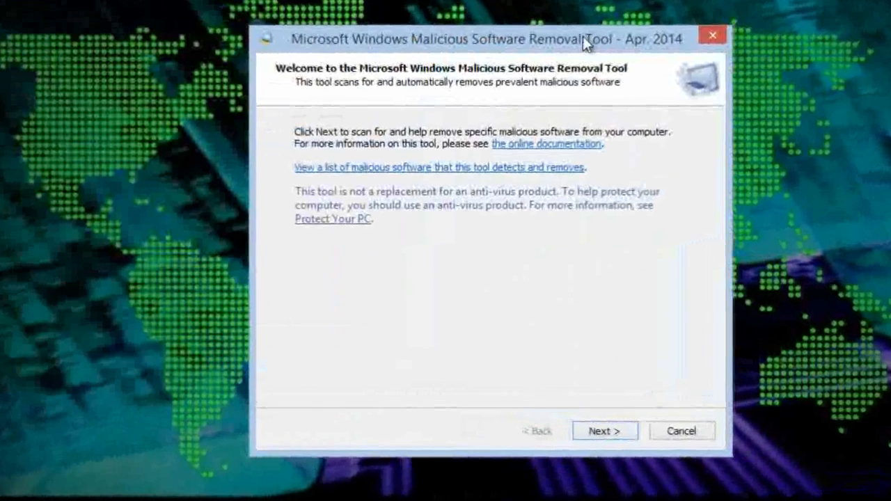
pyautogui.click(603, 432)
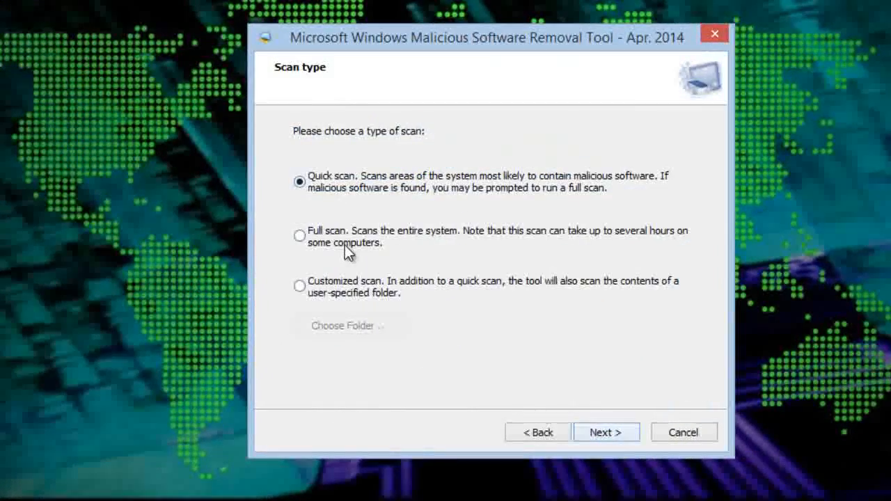
# Step: Choose Full scan and start it, ending with no malicious software detected
pyautogui.click(299, 235)
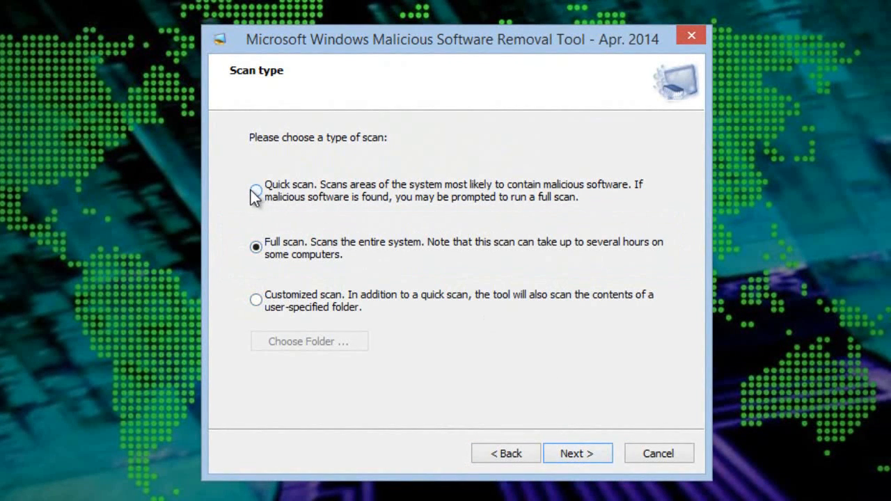
pyautogui.click(577, 454)
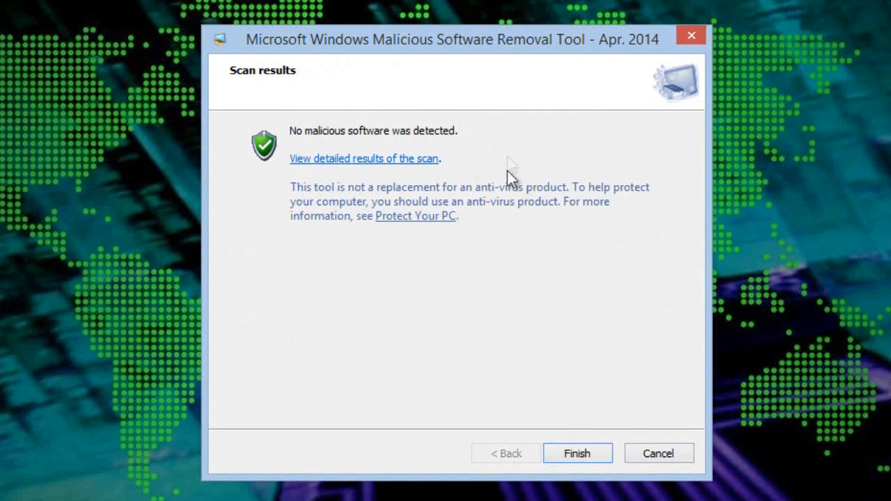
pyautogui.moveTo(502, 309)
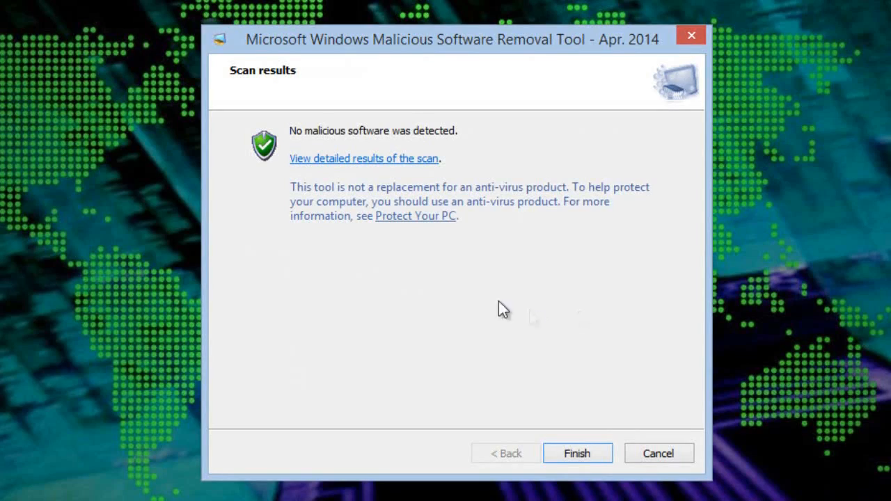